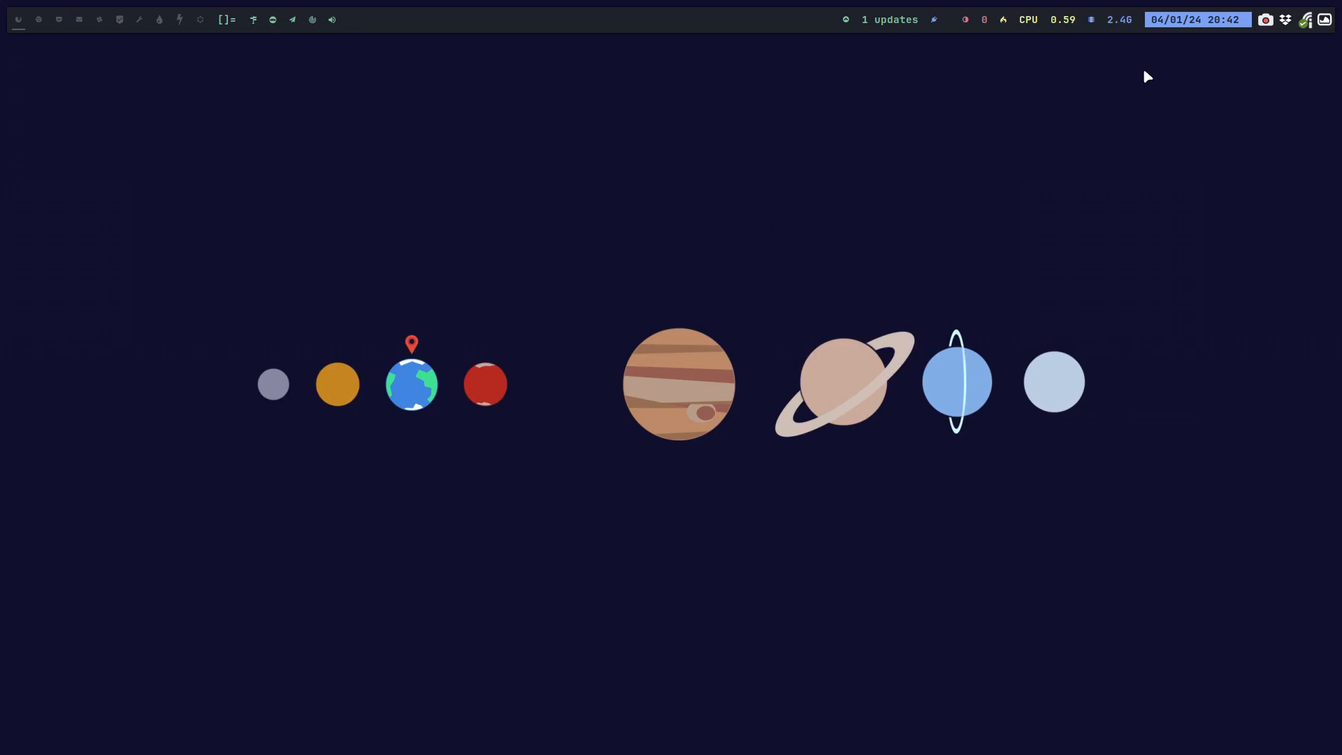
mouse_move(631, 306)
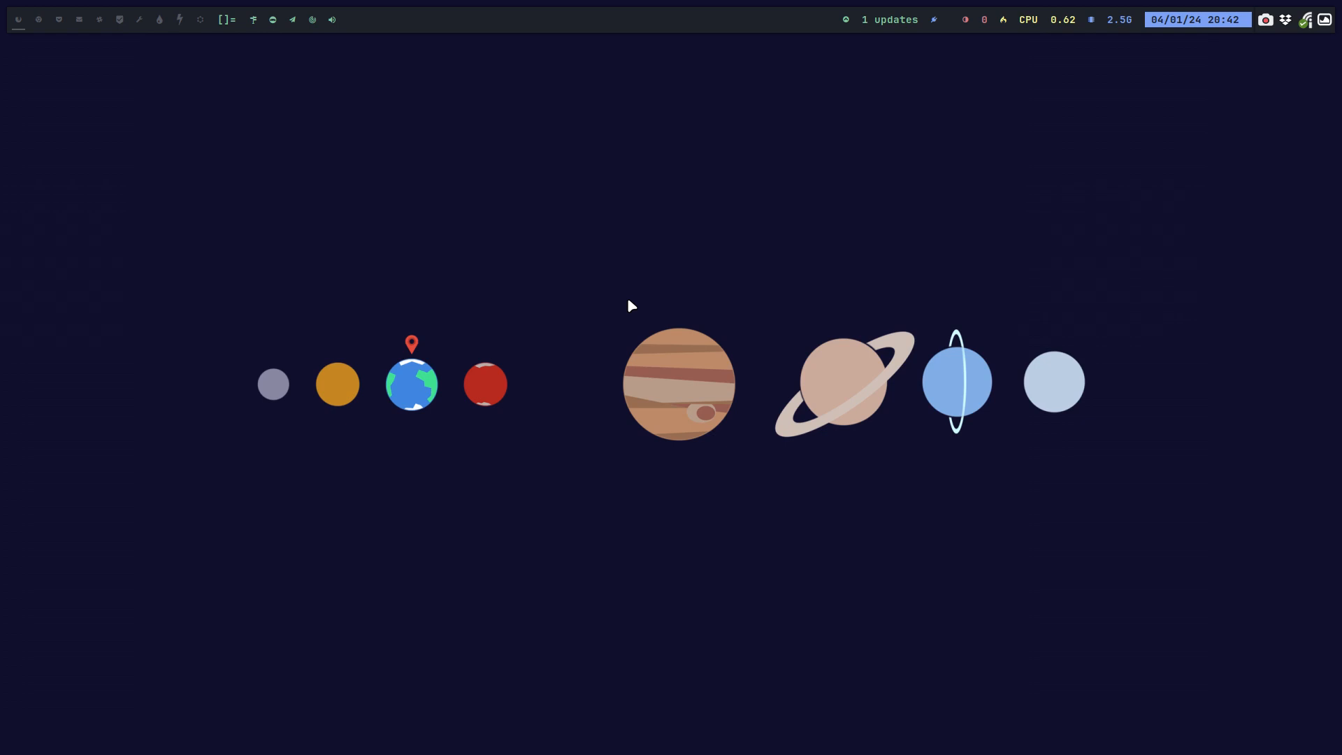
- Go to the .config folder and open btop, showing themes, btop.conf and btop.log
left_click(17, 19)
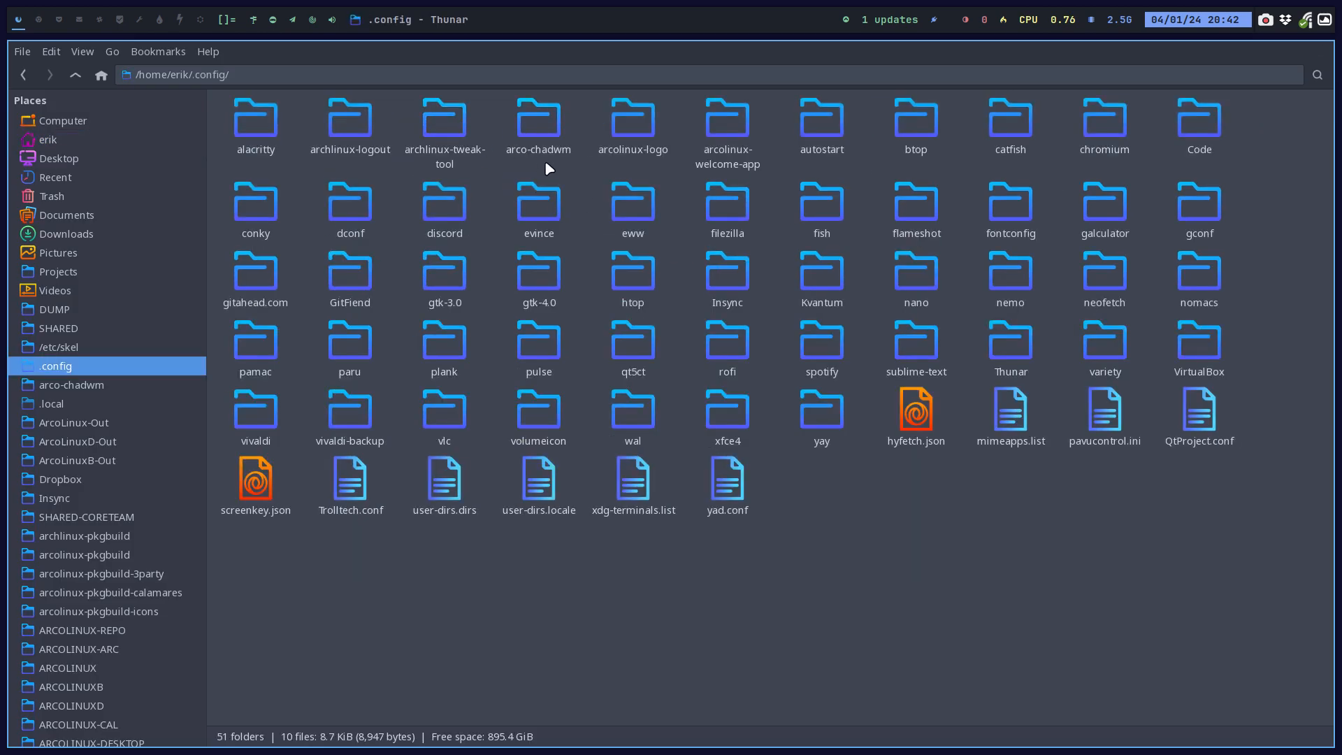
left_click(915, 124)
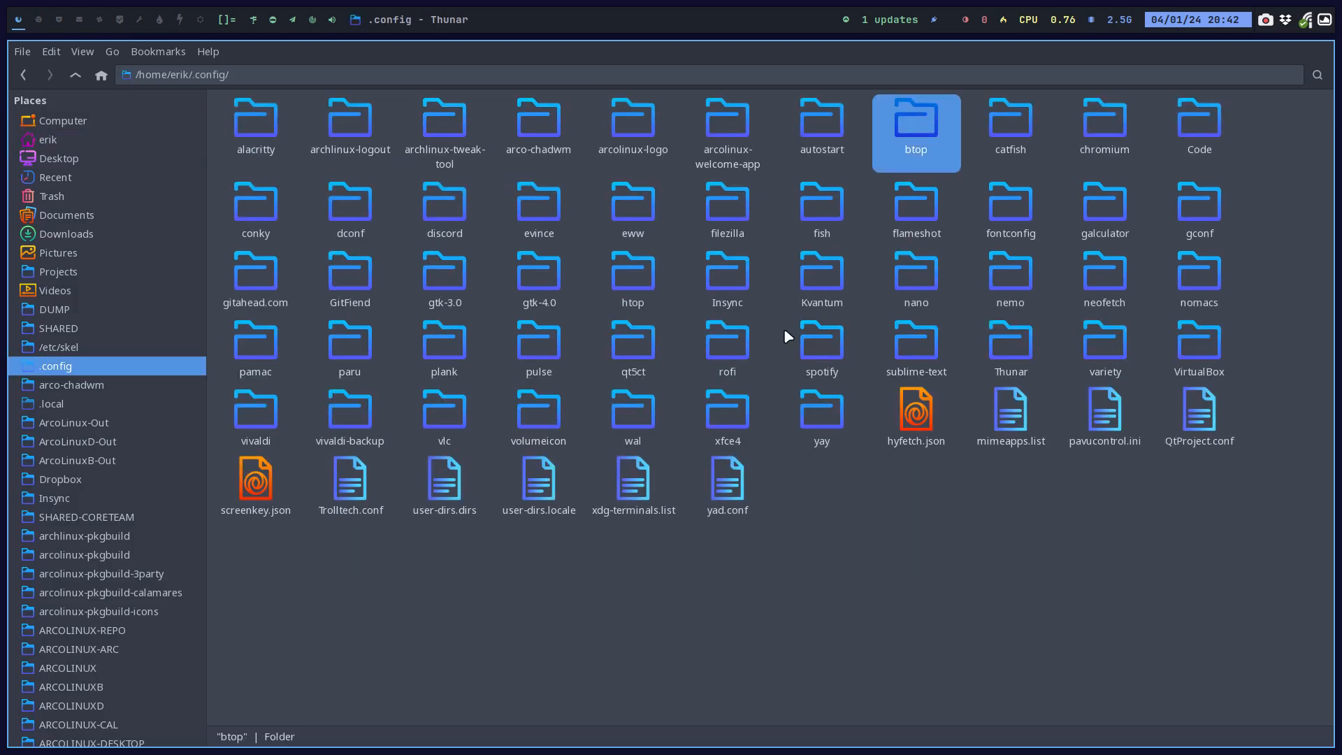
double_click(914, 119)
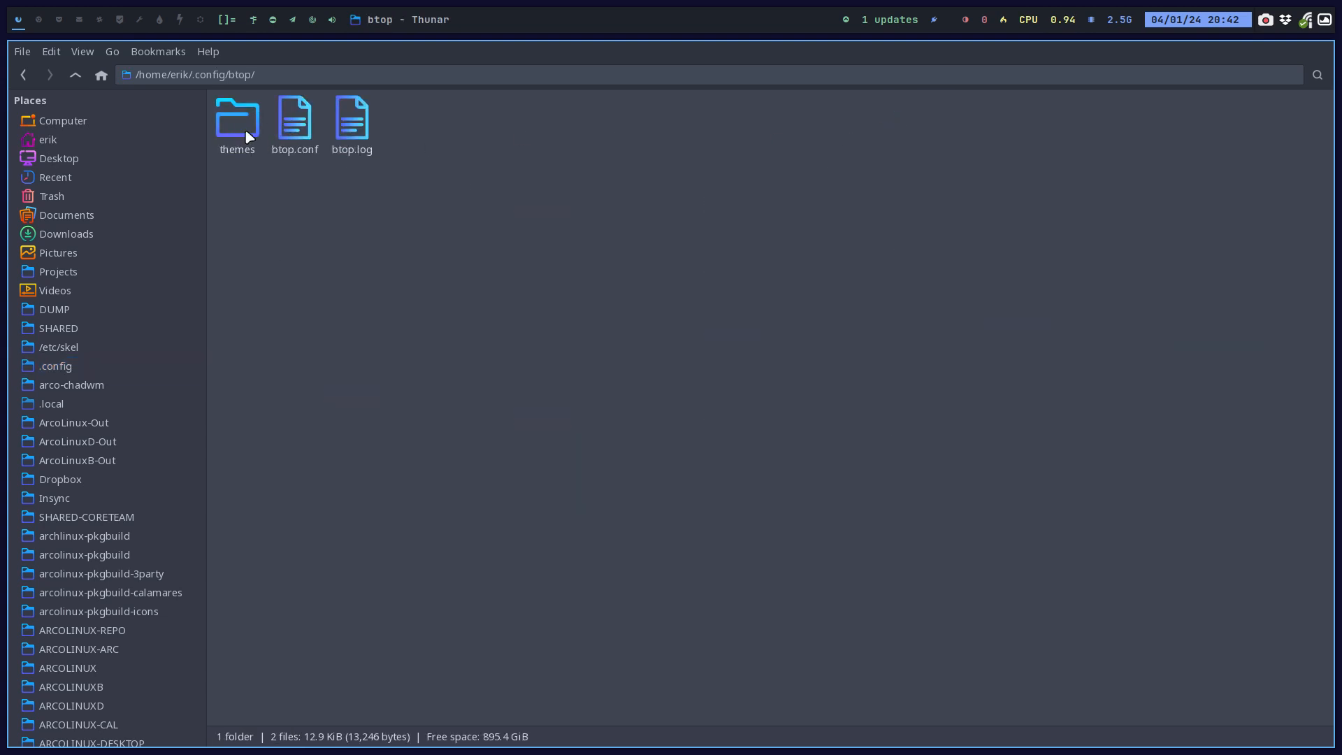
- Open btop's themes folder, then search Task Manager processes for 'mel'
double_click(237, 119)
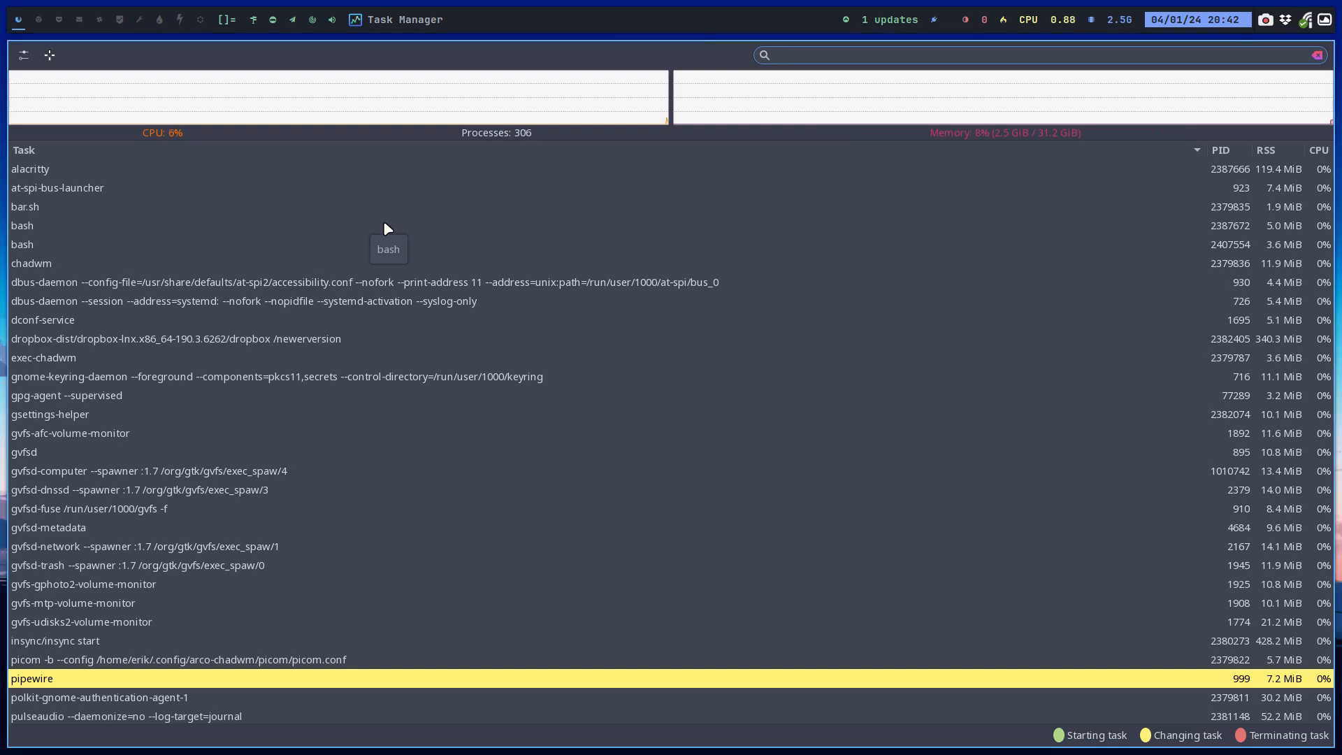
type("mel")
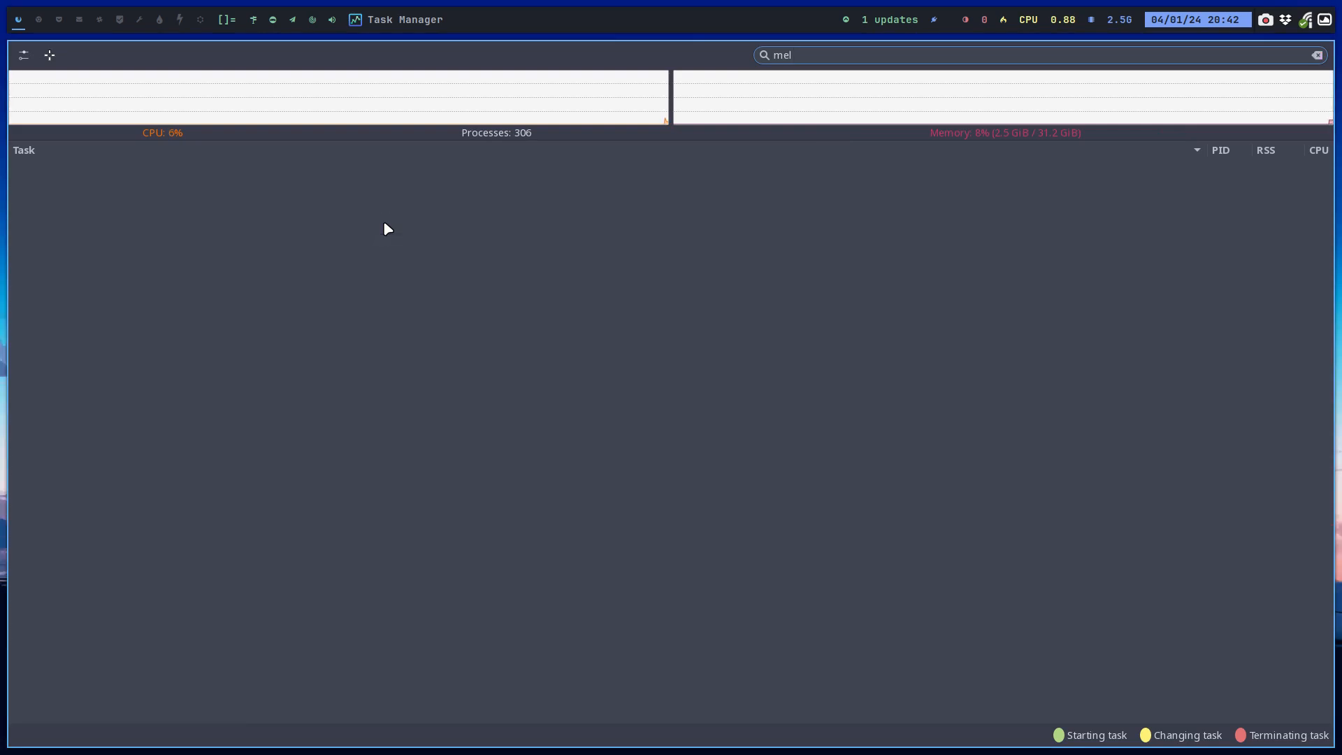